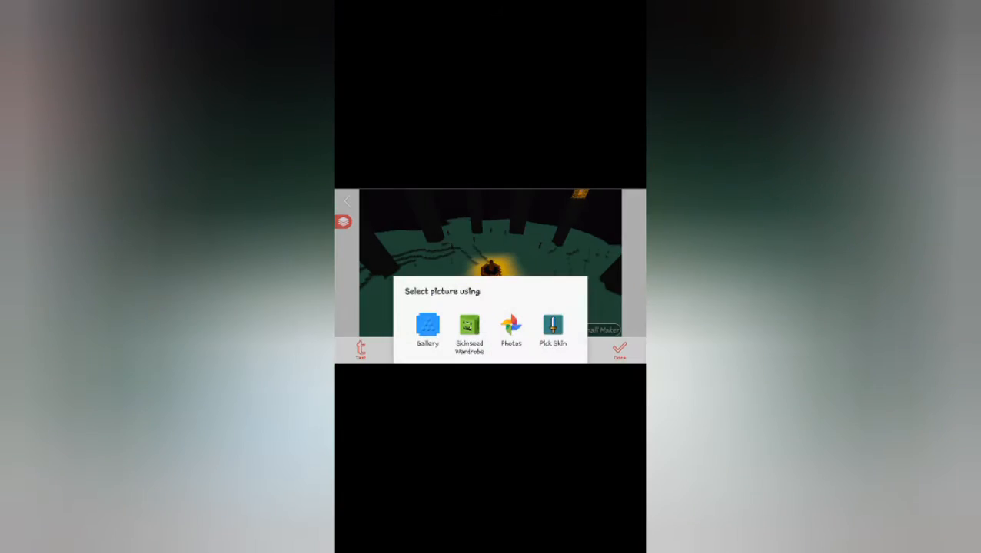
Add the character screenshot from the Gallery's Screenshots album and confirm its crop
{"action": "left_click", "coordinate": [428, 331]}
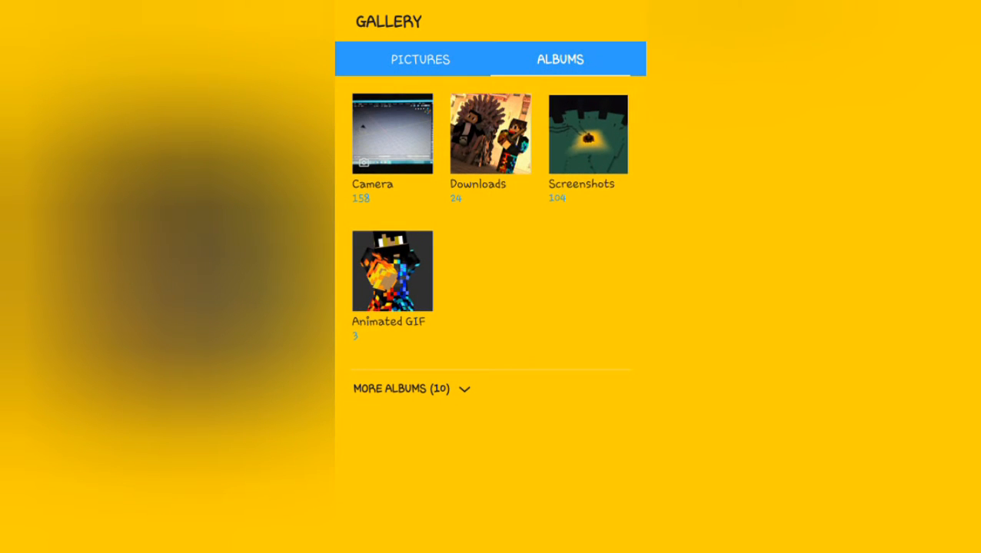
{"action": "left_click", "coordinate": [588, 133]}
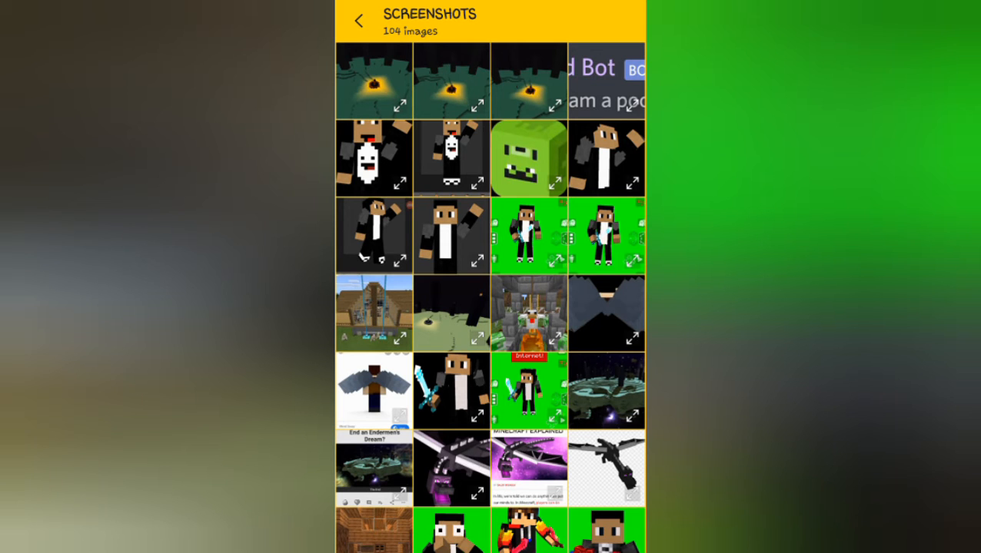
{"action": "left_click", "coordinate": [452, 392]}
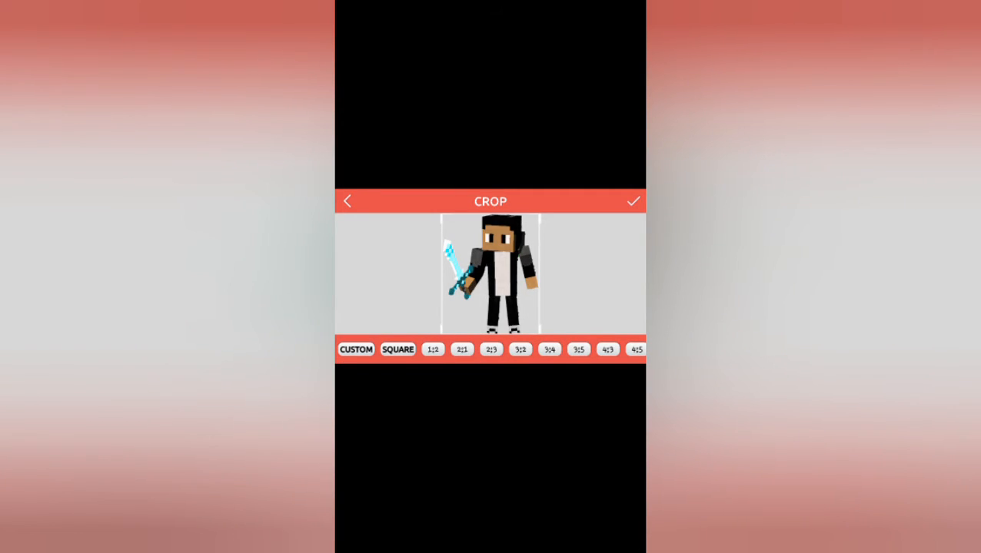
{"action": "left_click", "coordinate": [631, 200]}
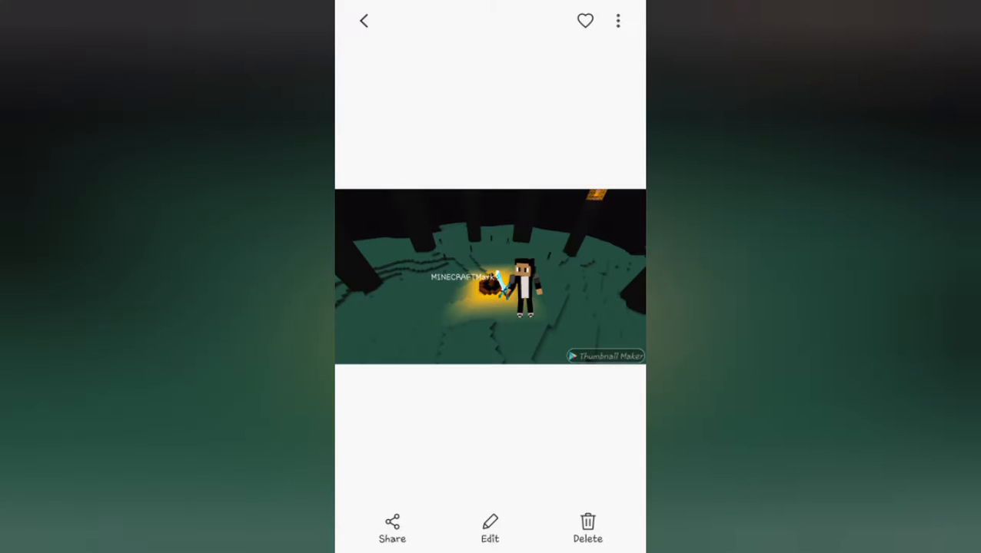
Check the file details of the first saved thumbnail version via the ⋮ menu
{"action": "left_click", "coordinate": [618, 22]}
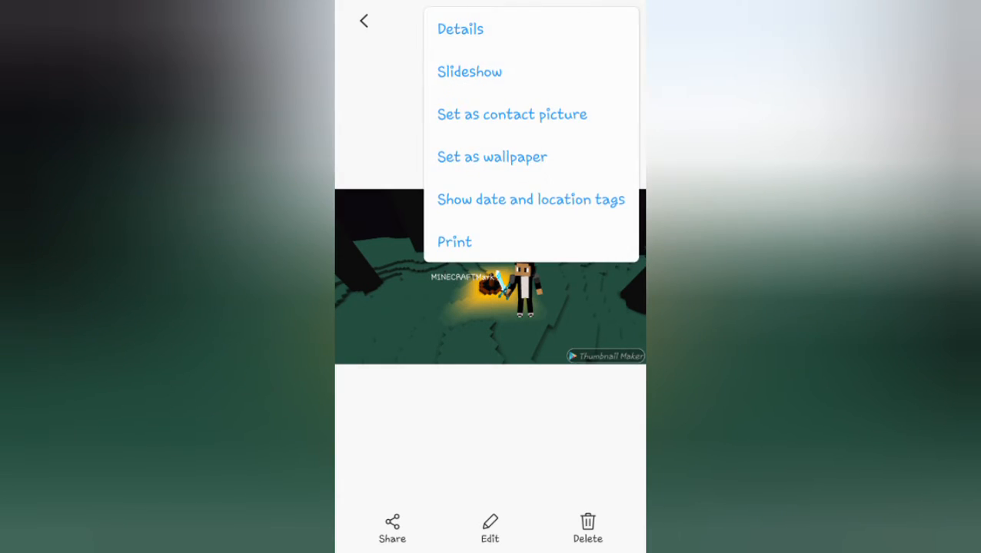
{"action": "left_click", "coordinate": [459, 28]}
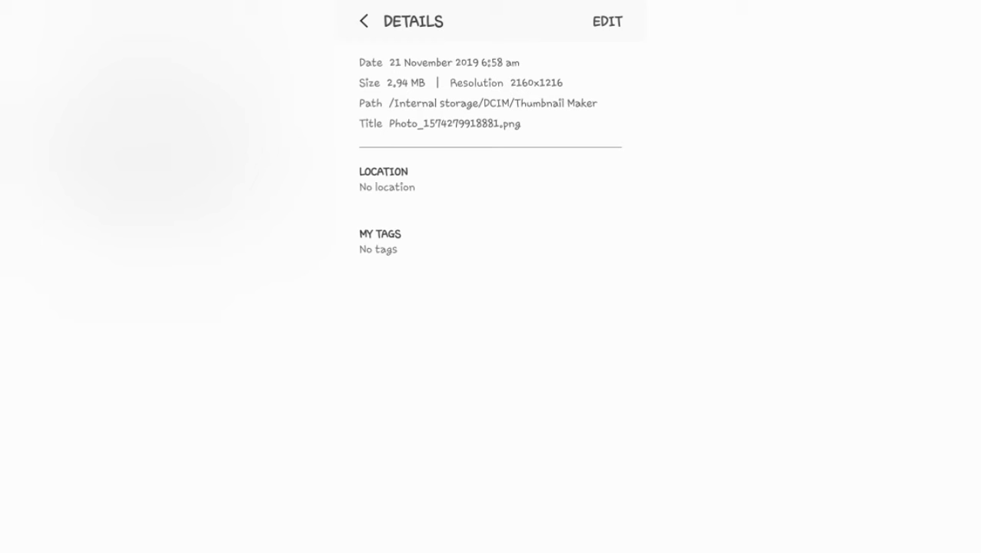
{"action": "left_click", "coordinate": [363, 21]}
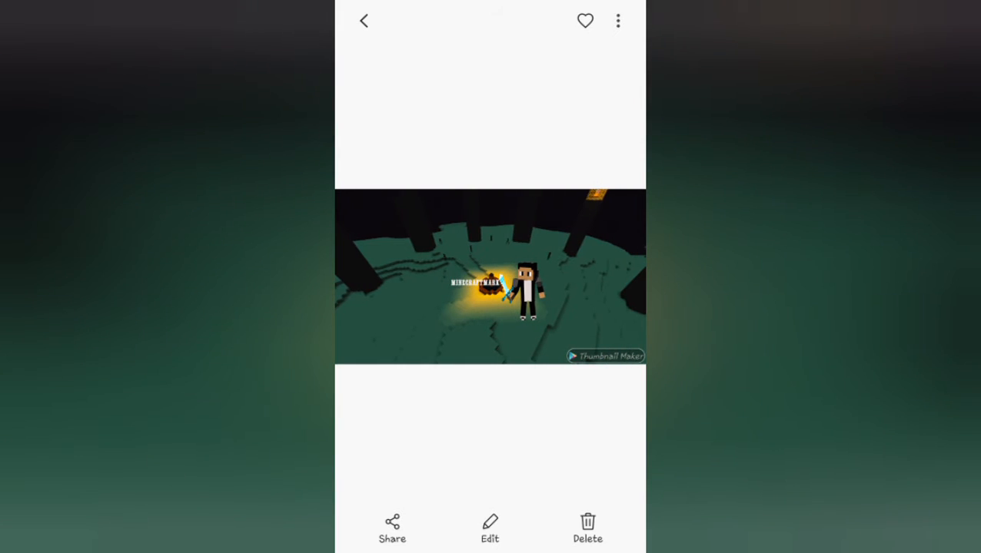
{"action": "left_click", "coordinate": [618, 21]}
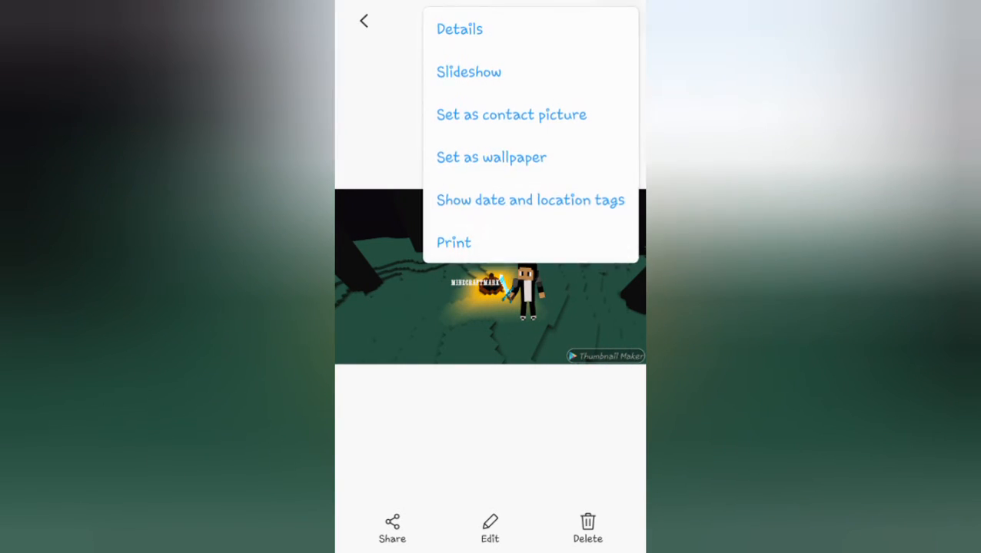
{"action": "left_click", "coordinate": [458, 29]}
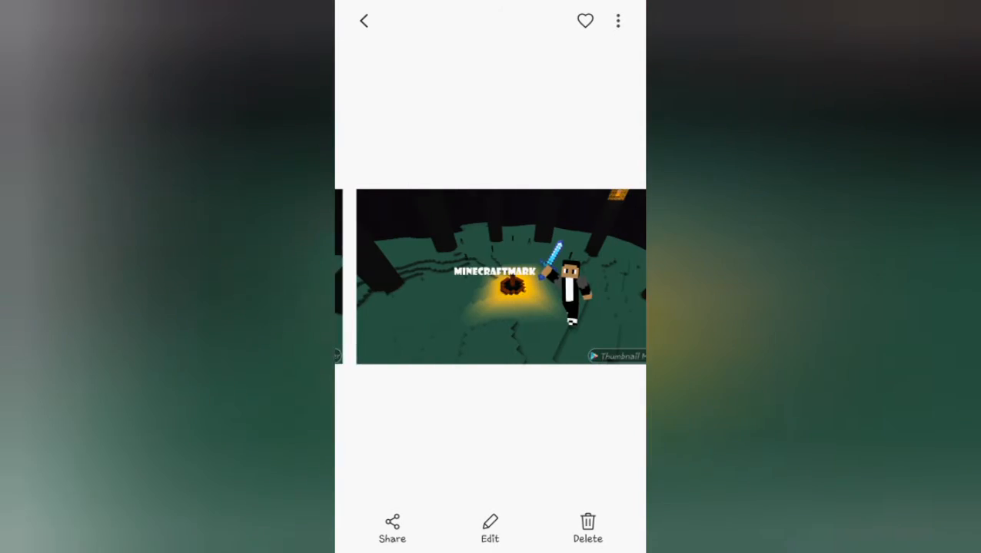
Check the bold-title version's details, then start editing it in Gallery
{"action": "left_click", "coordinate": [618, 22]}
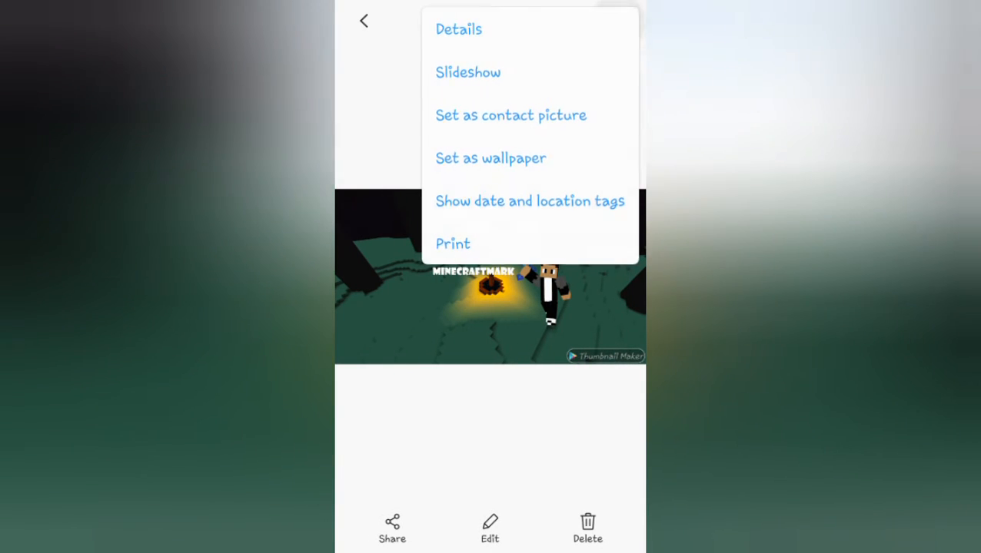
{"action": "left_click", "coordinate": [458, 29]}
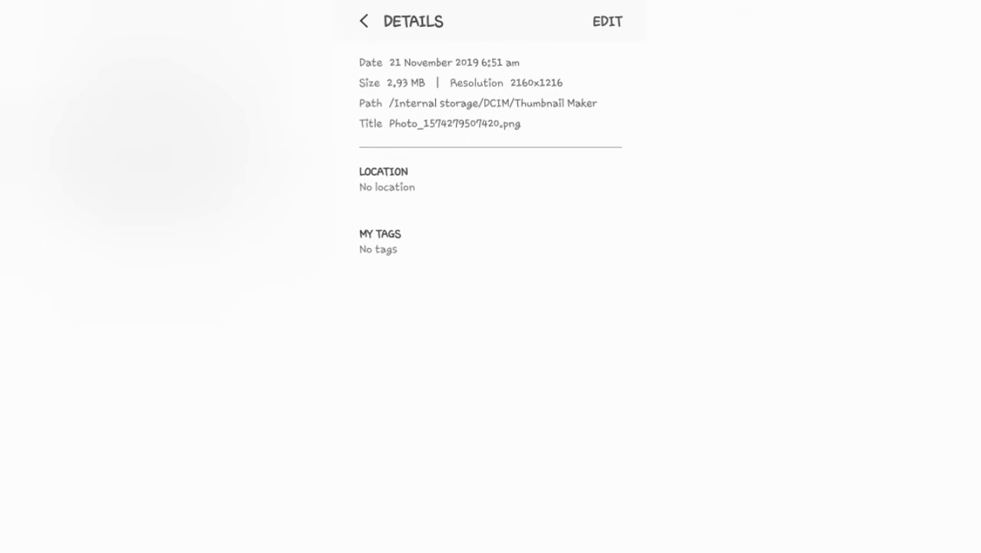
{"action": "left_click", "coordinate": [364, 22]}
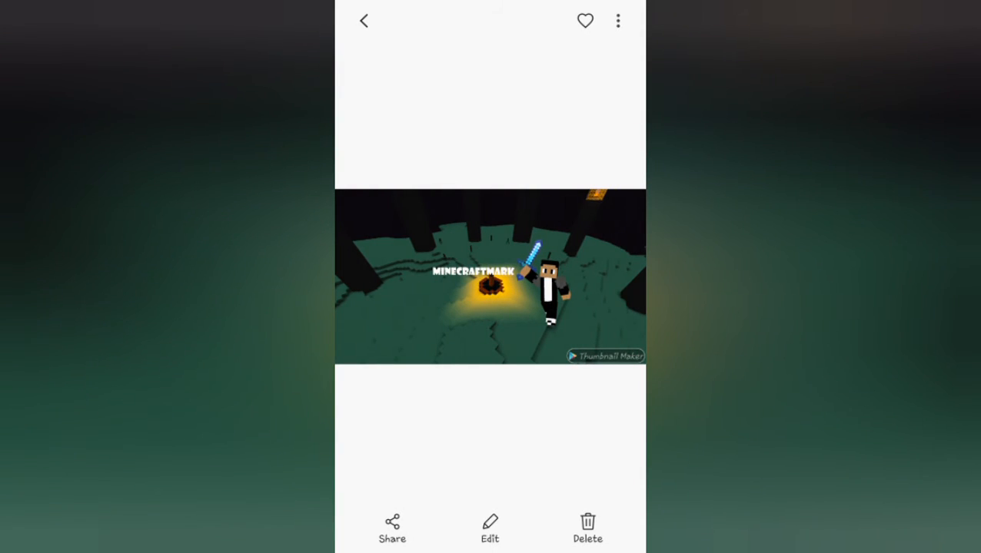
{"action": "left_click", "coordinate": [489, 529]}
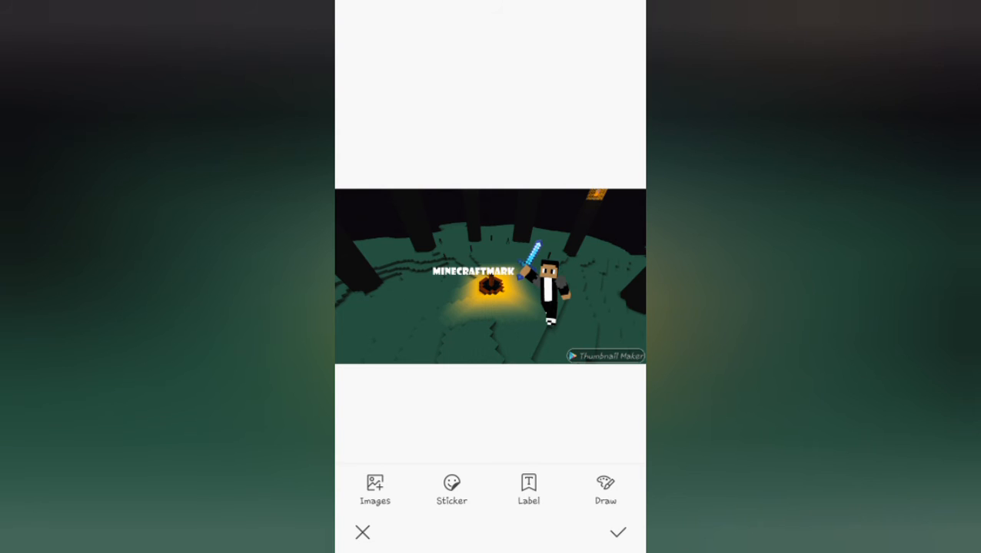
Add a text label reading MINEC... and confirm it onto the picture
{"action": "left_click", "coordinate": [527, 488]}
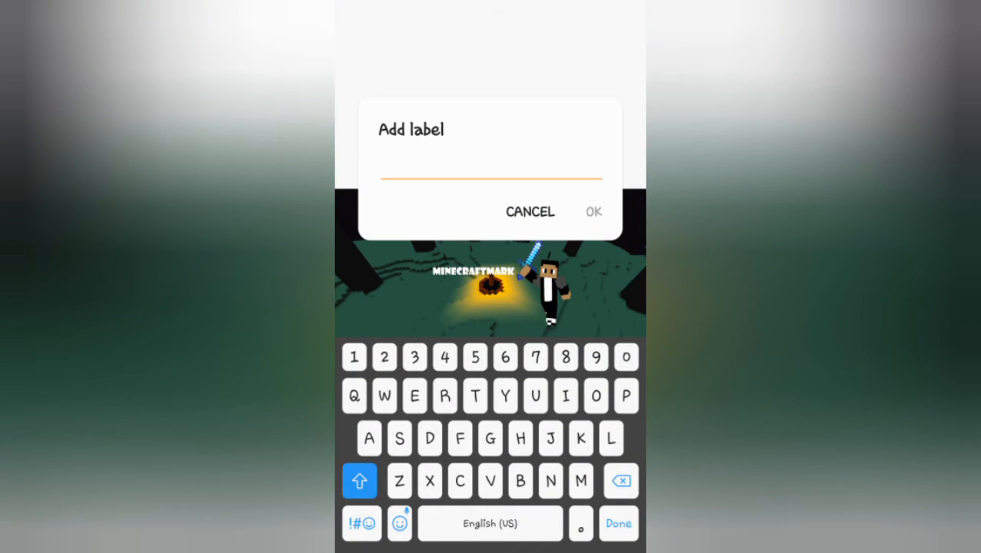
{"action": "type", "text": "MIN"}
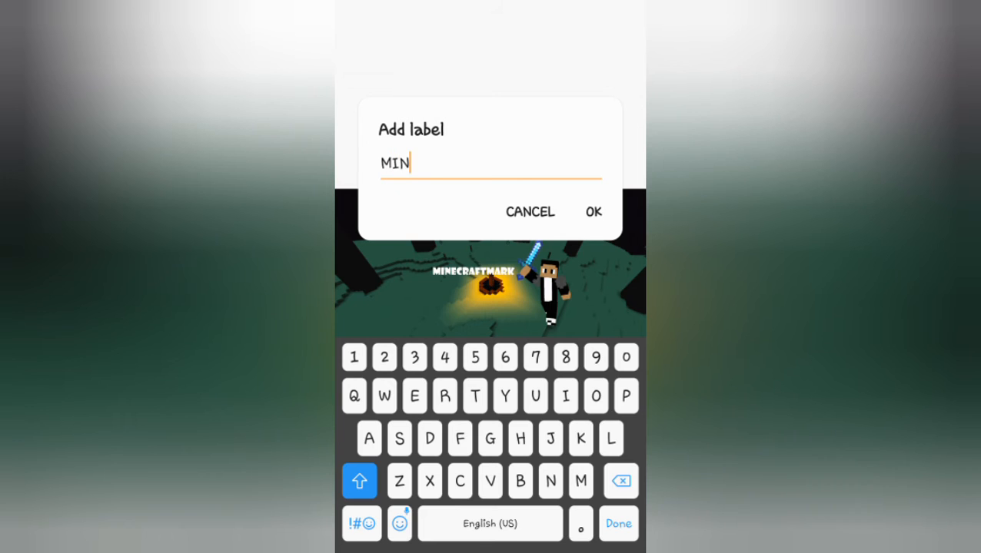
{"action": "type", "text": "ECRAFTM"}
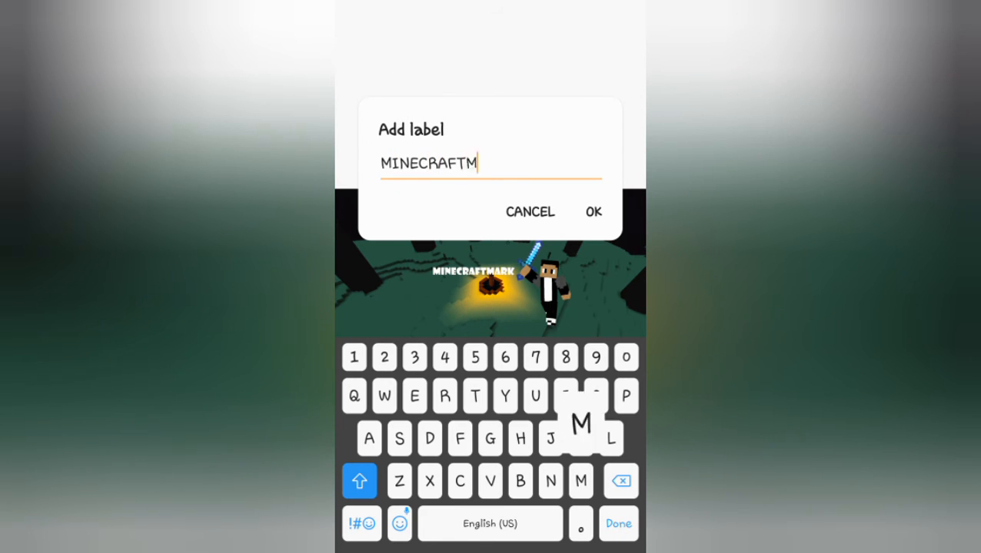
{"action": "left_click", "coordinate": [593, 212]}
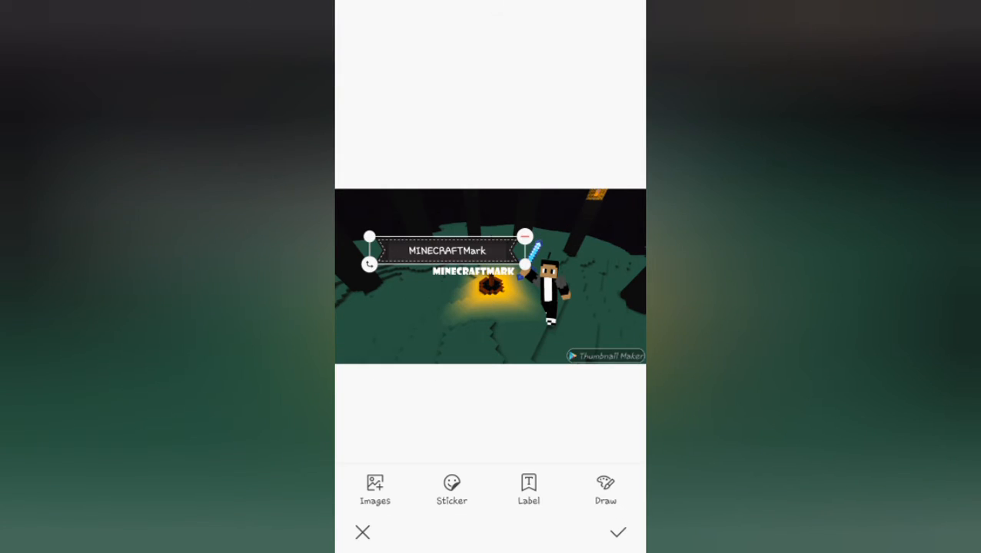
Place and shrink the label over the watermark corner, correcting its text to MINECRAFTMark
{"action": "left_click_drag", "start_coordinate": [445, 251], "coordinate": [601, 354]}
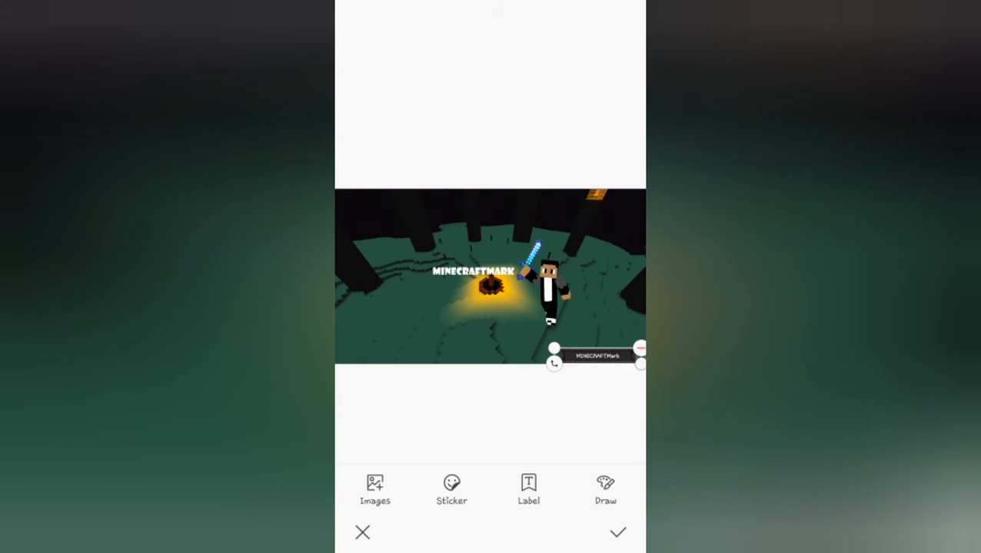
{"action": "left_click_drag", "start_coordinate": [597, 355], "coordinate": [554, 329]}
{"action": "type", "text": "MINECRAF5"}
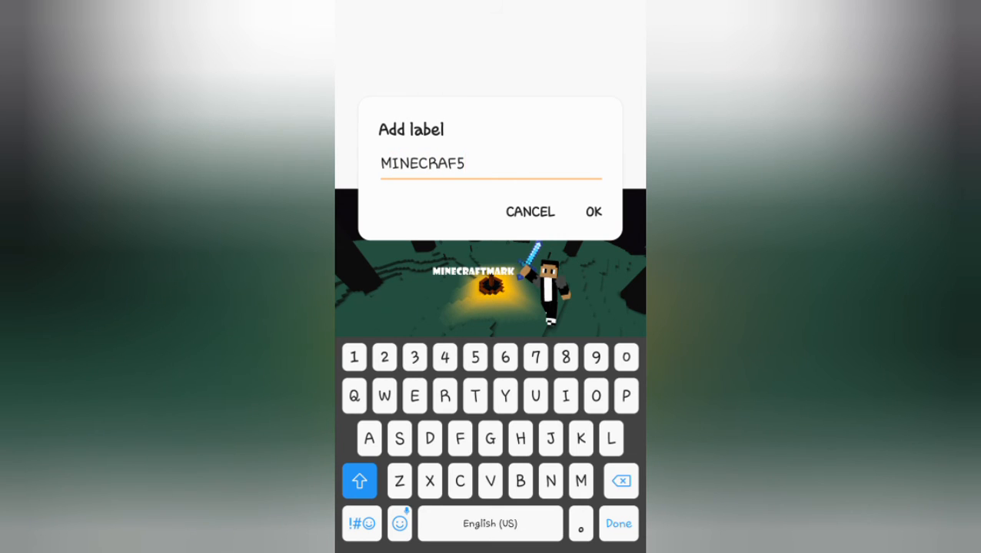
{"action": "left_click", "coordinate": [621, 481]}
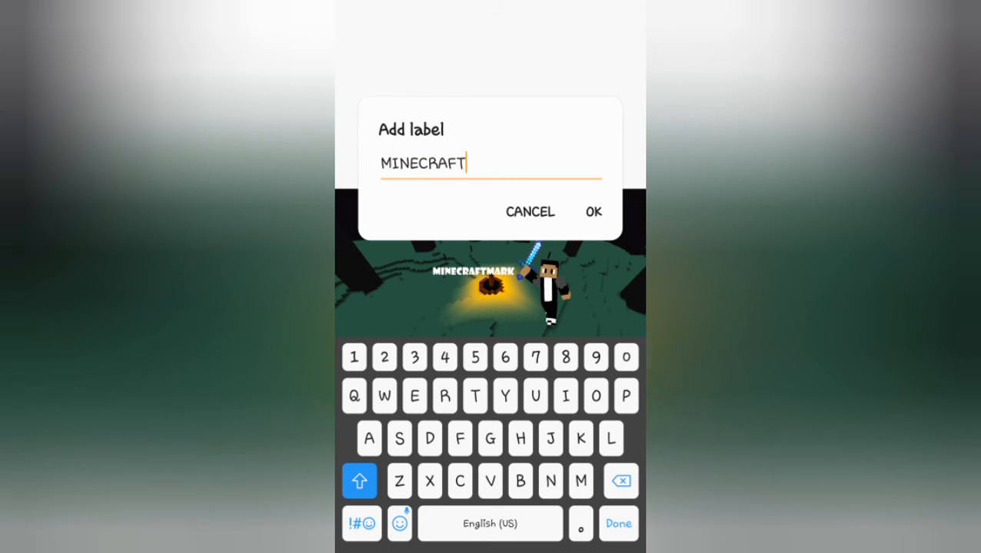
{"action": "type", "text": "Mar"}
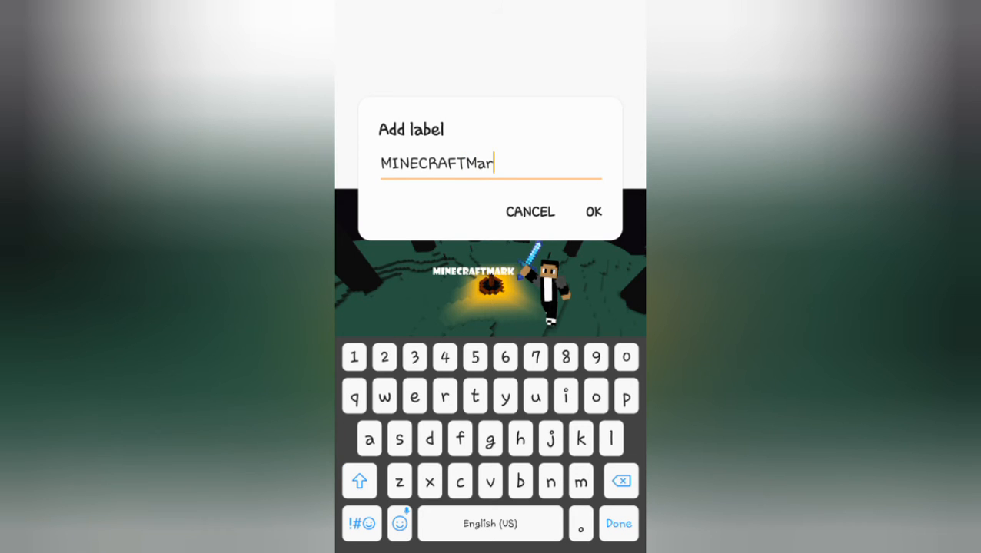
{"action": "left_click", "coordinate": [594, 212]}
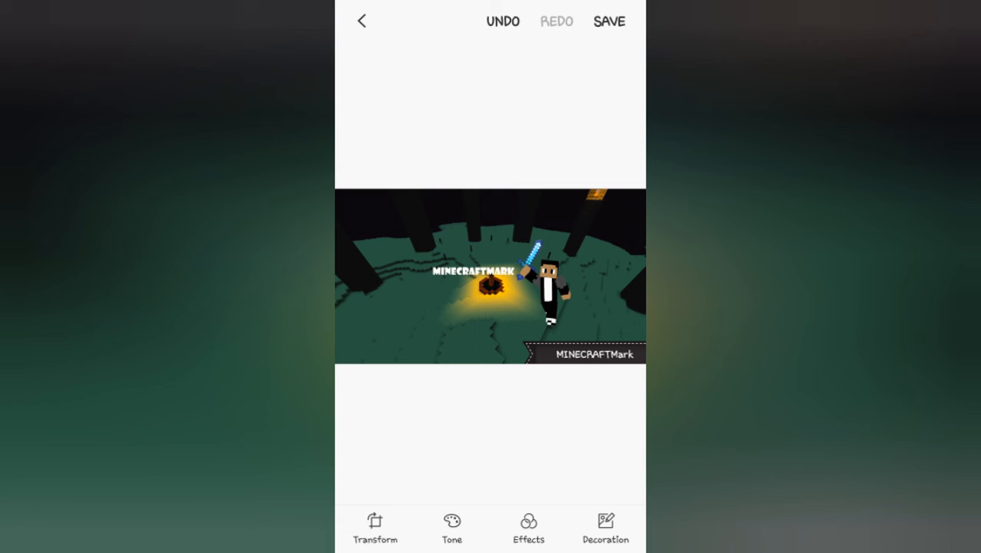
Save the labelled picture and reopen it in the editor
{"action": "left_click", "coordinate": [609, 22]}
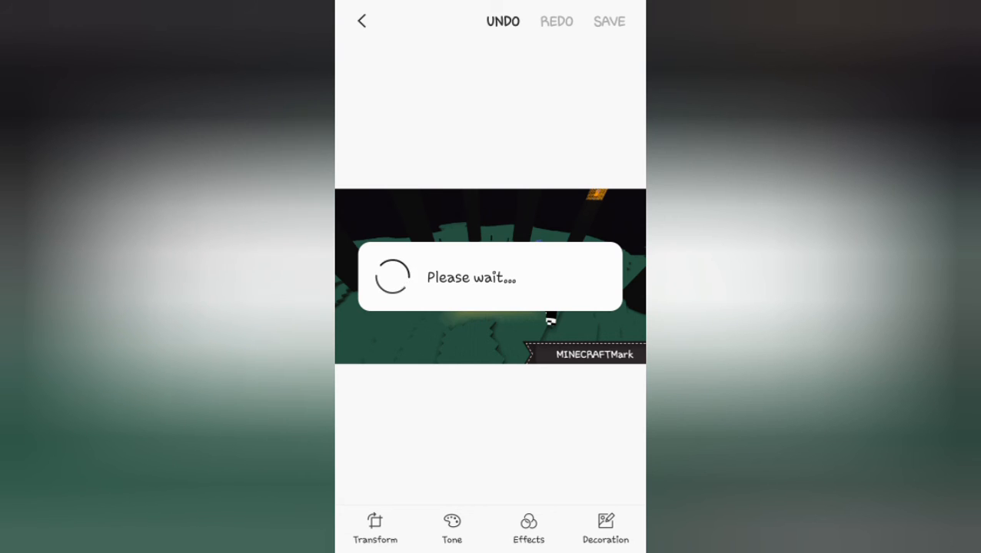
{"action": "left_click", "coordinate": [608, 22]}
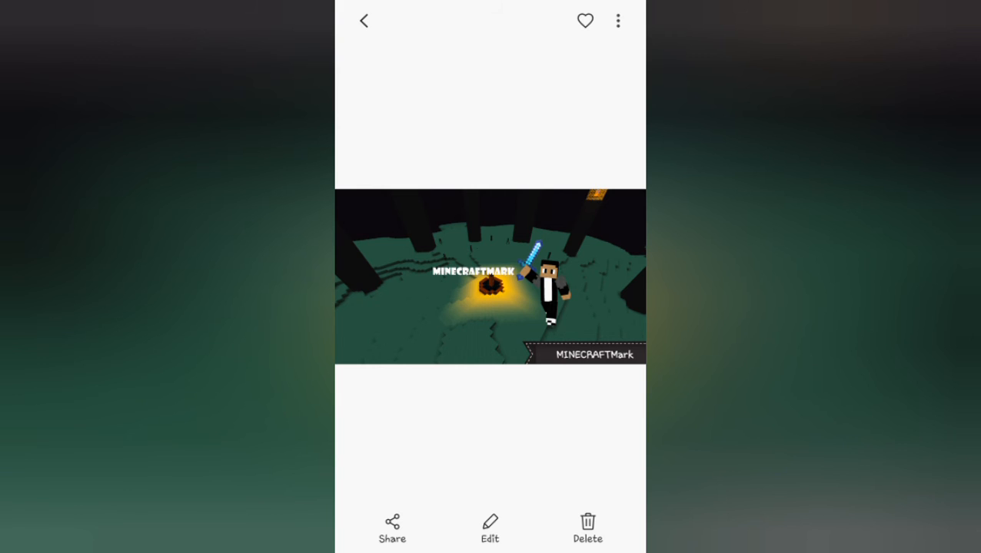
{"action": "left_click", "coordinate": [489, 529]}
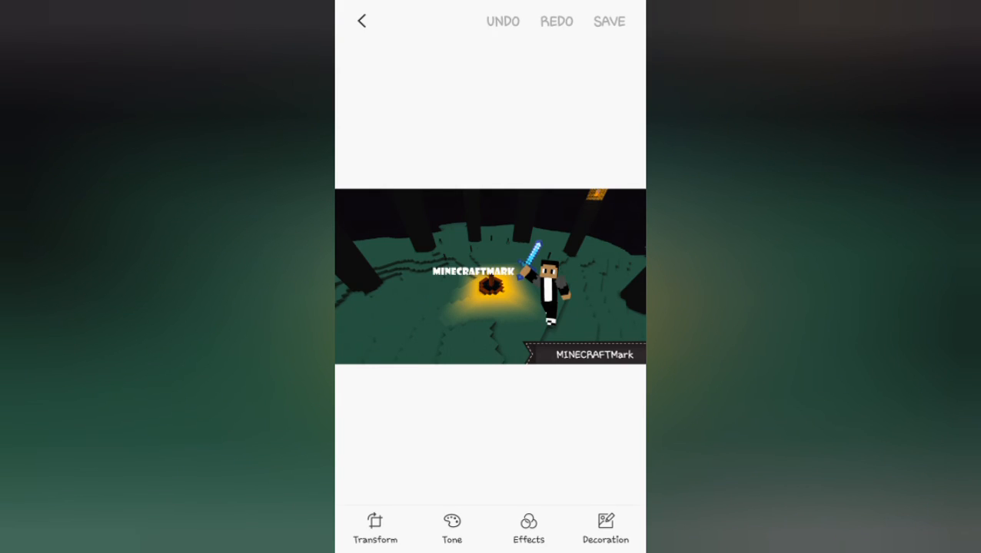
Check the crop in the Transform tools, then cancel back to the viewer
{"action": "left_click", "coordinate": [376, 529]}
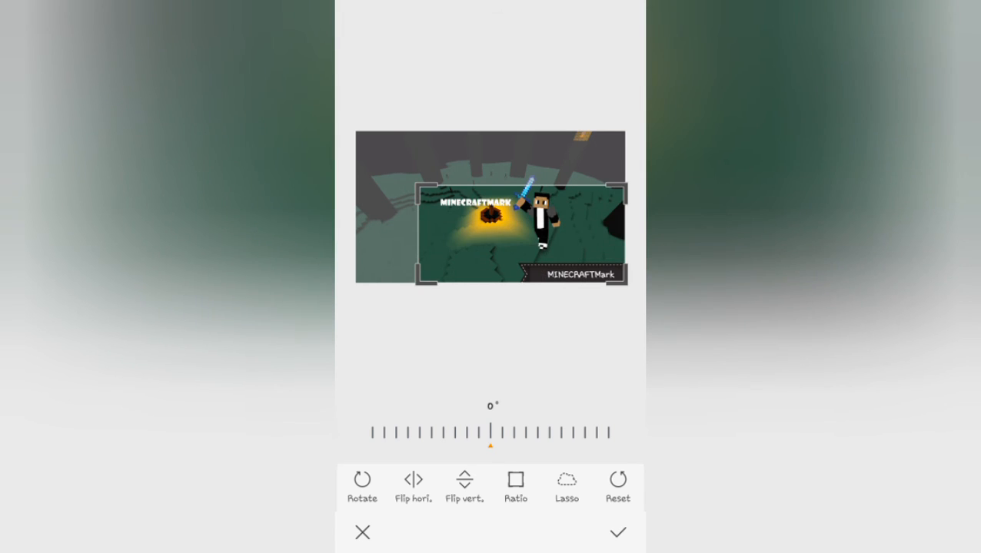
{"action": "left_click", "coordinate": [618, 532]}
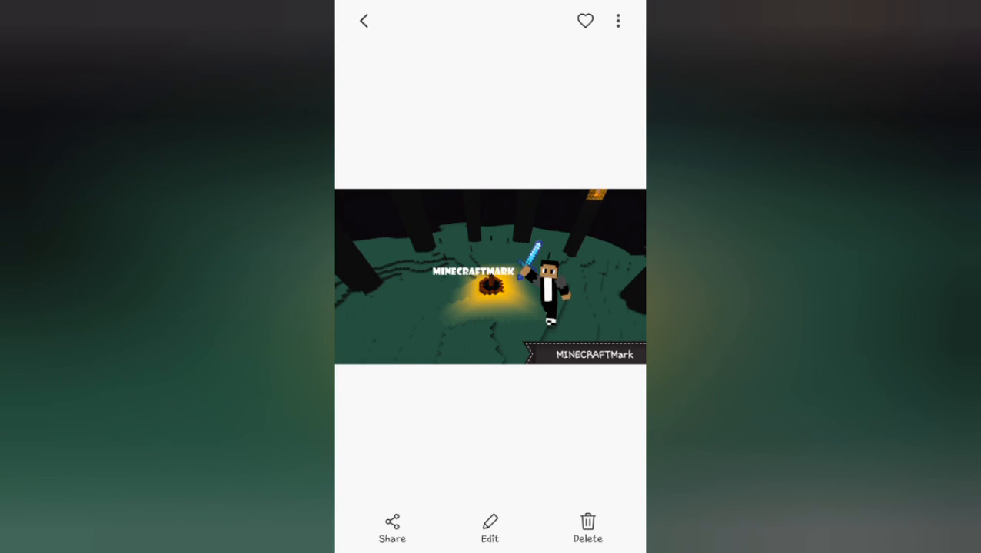
{"action": "left_click", "coordinate": [489, 277]}
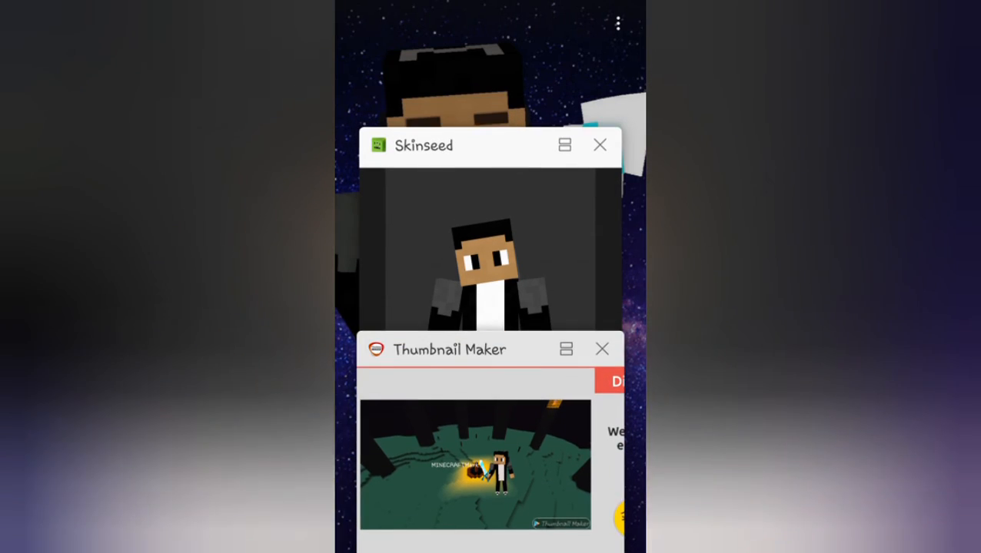
Switch to Skinseed from the recent apps view
{"action": "left_click", "coordinate": [489, 246]}
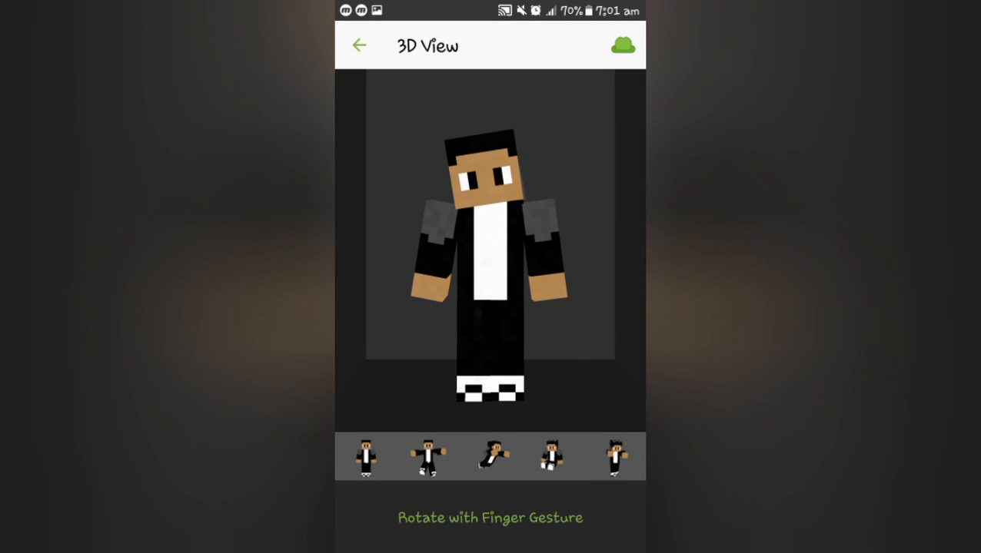